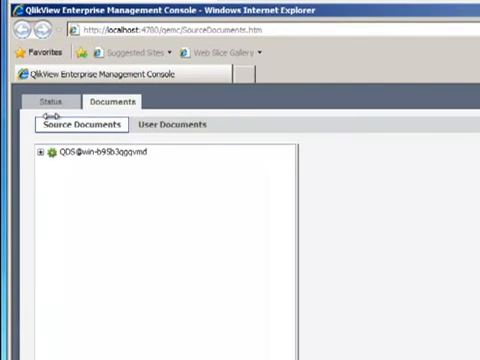
View the Source Documents list showing the QDS server's folder.
{"action": "left_click", "coordinate": [182, 124]}
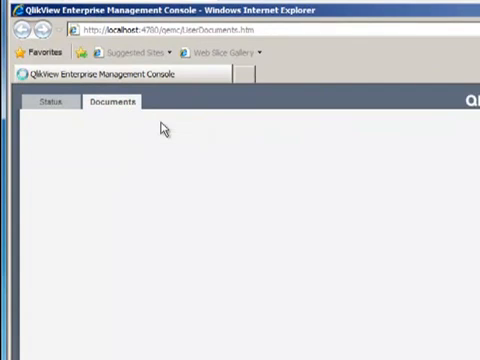
{"action": "left_click", "coordinate": [108, 102]}
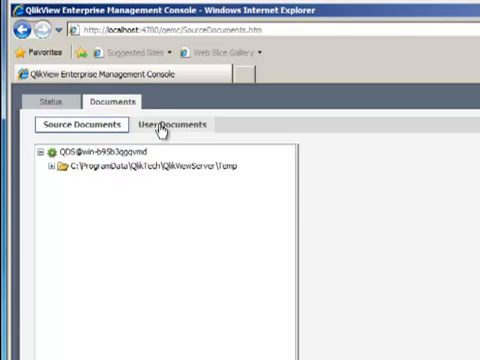
View the User Documents list, expanding the QDS server to show its folders and .qvw files.
{"action": "left_click", "coordinate": [180, 124]}
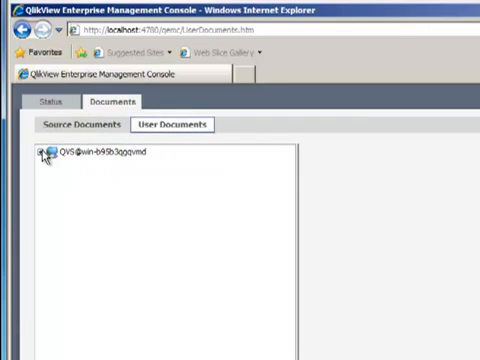
{"action": "left_click", "coordinate": [40, 152]}
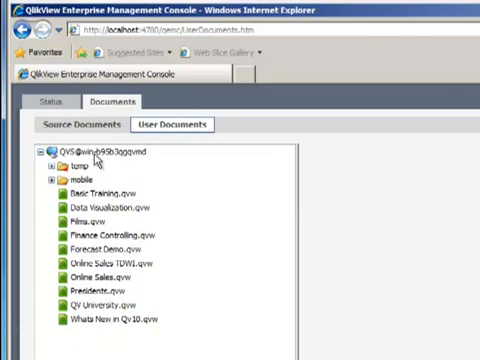
{"action": "left_click", "coordinate": [36, 102]}
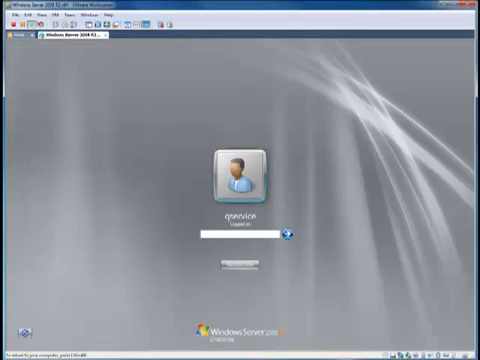
Sign back in at the Windows Server logon screen with the administrator password.
{"action": "type", "text": "password"}
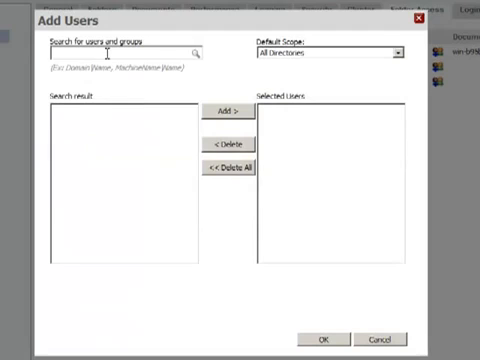
Search for all users and groups with the * wildcard in Add Users.
{"action": "type", "text": "*"}
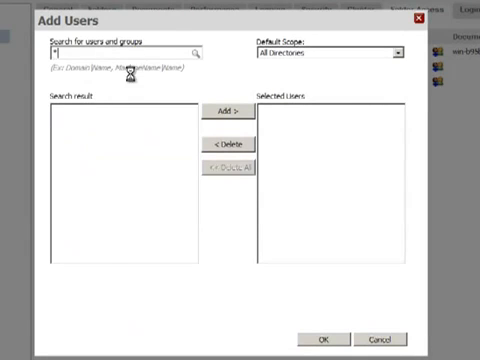